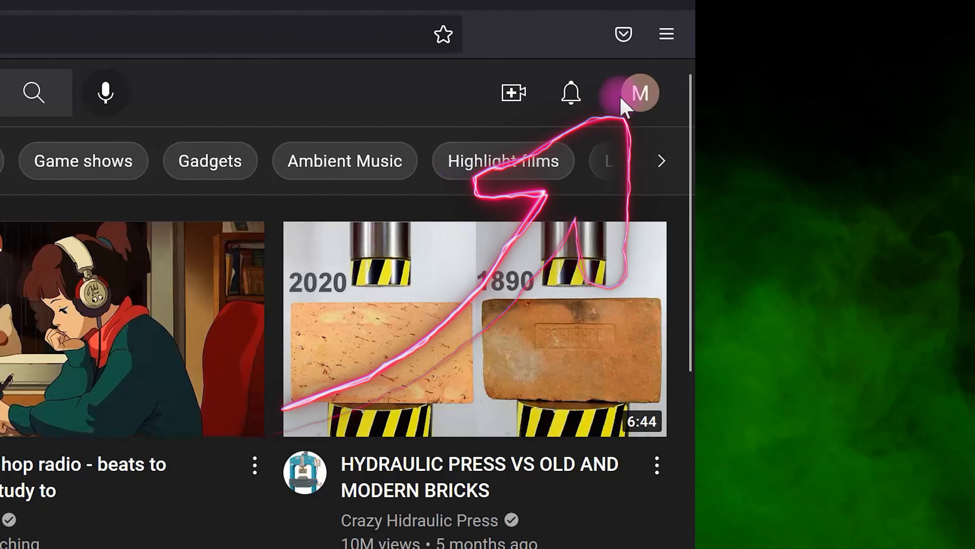
Step: Go to YouTube Studio for the signed-in channel via the account menu
left_click(641, 94)
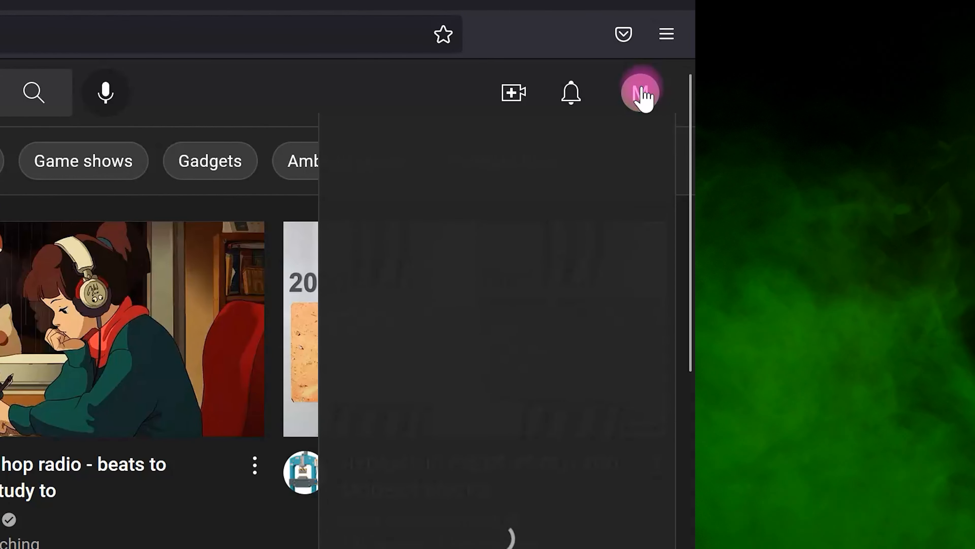
left_click(640, 93)
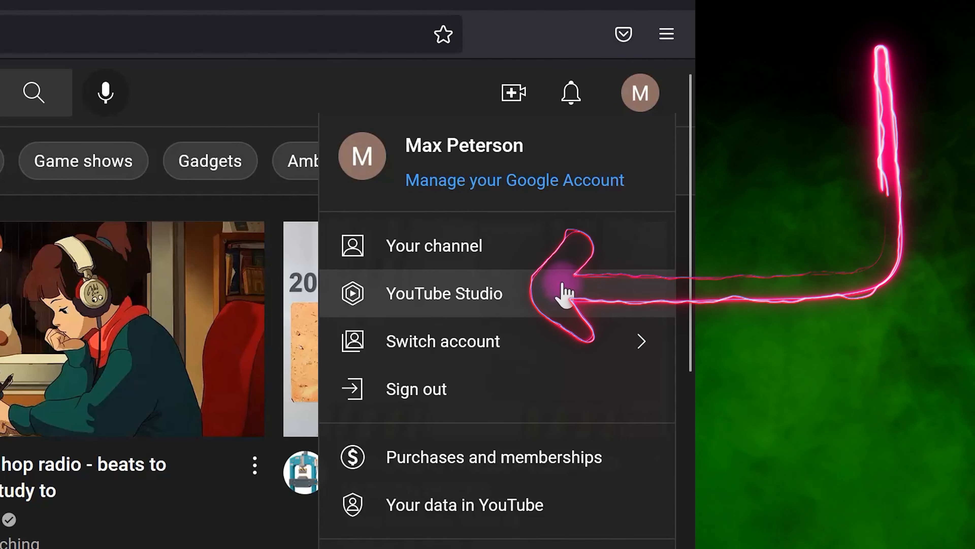
left_click(443, 293)
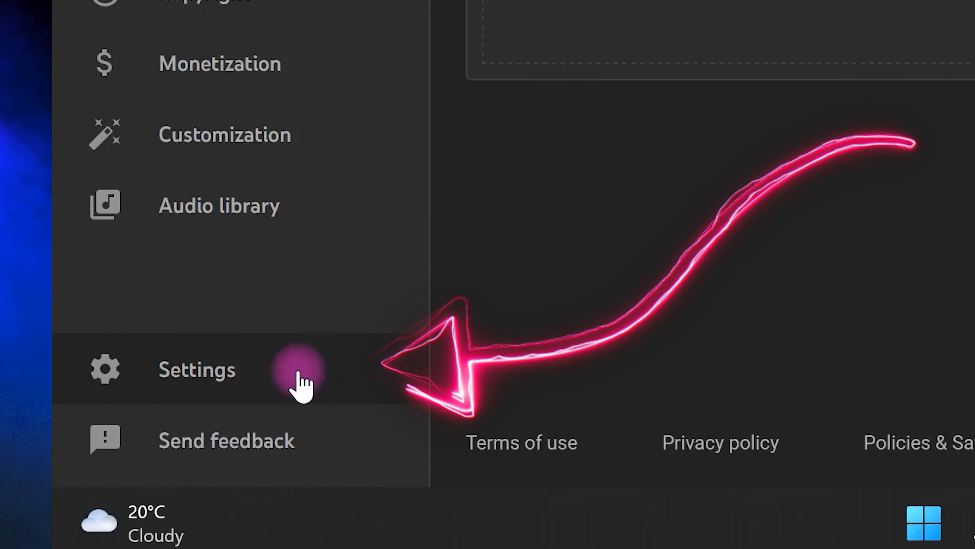
Step: Show the channel's advanced settings in Studio, down to the Other settings options
left_click(196, 368)
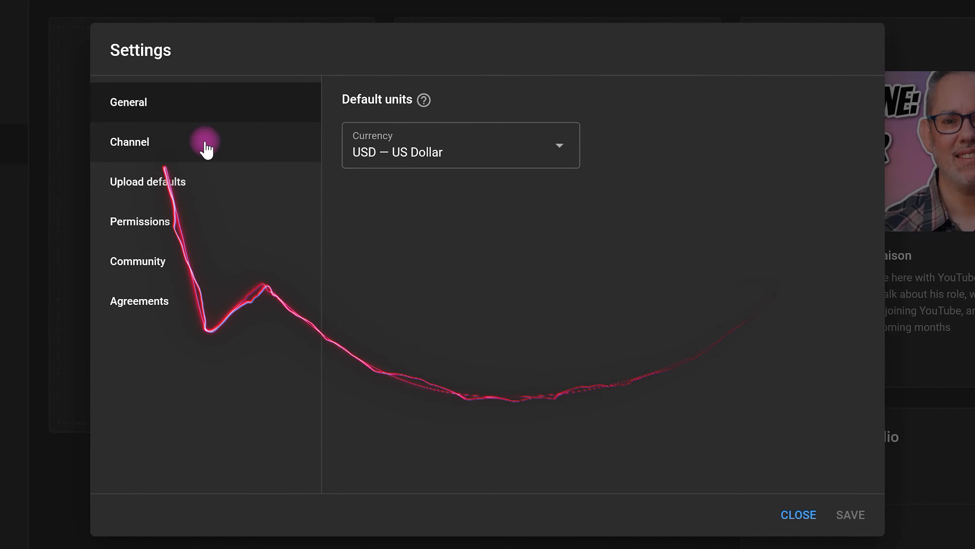
left_click(130, 142)
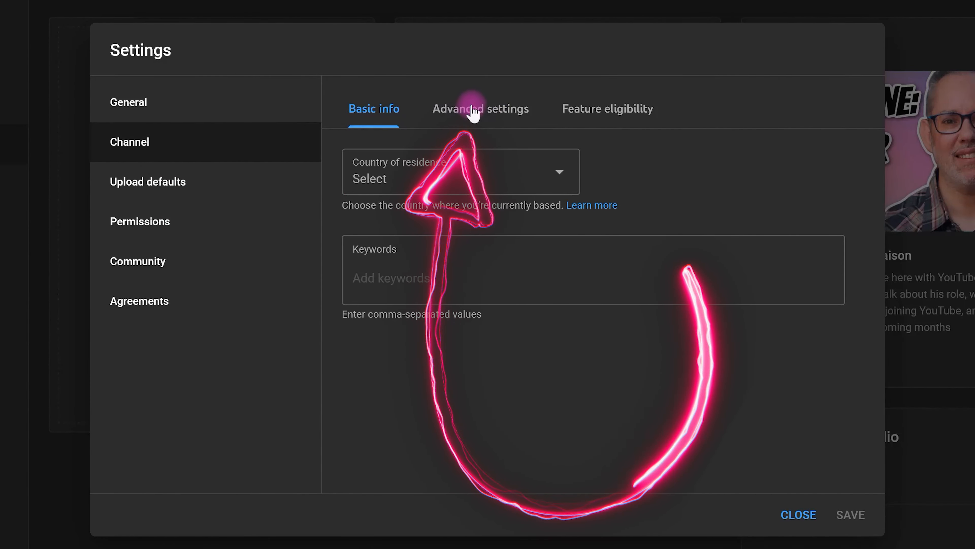
left_click(480, 108)
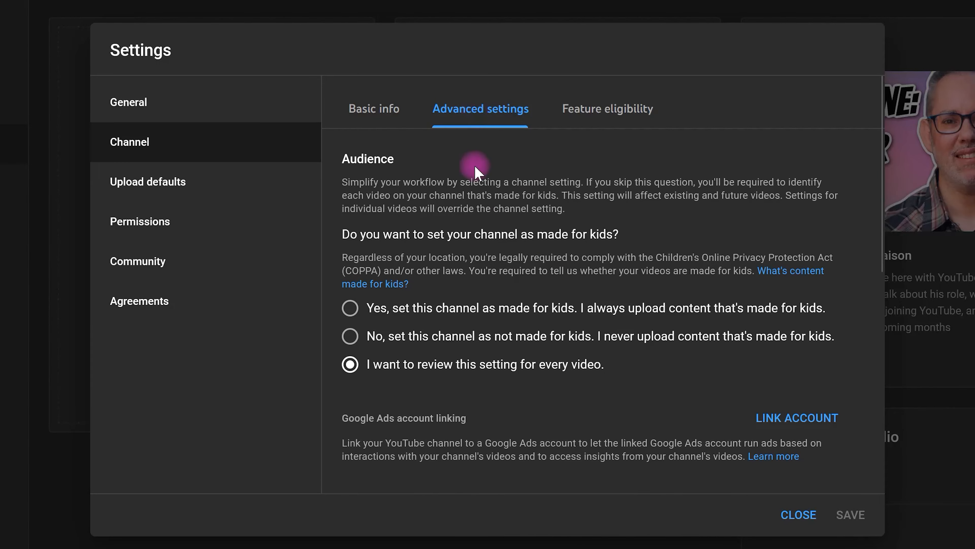
scroll("down", 3)
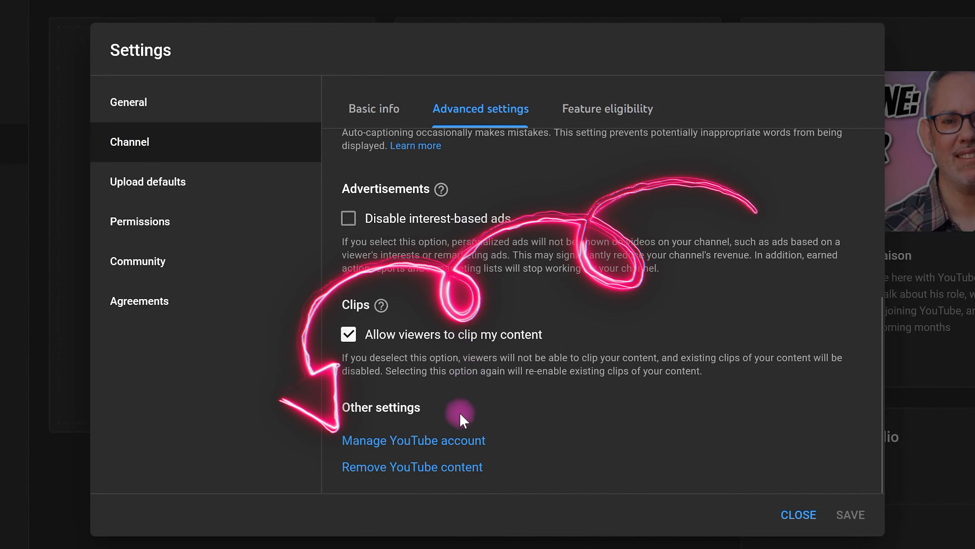
Step: Start deleting the channel from YouTube's advanced account settings, reaching Google password verification
left_click(413, 439)
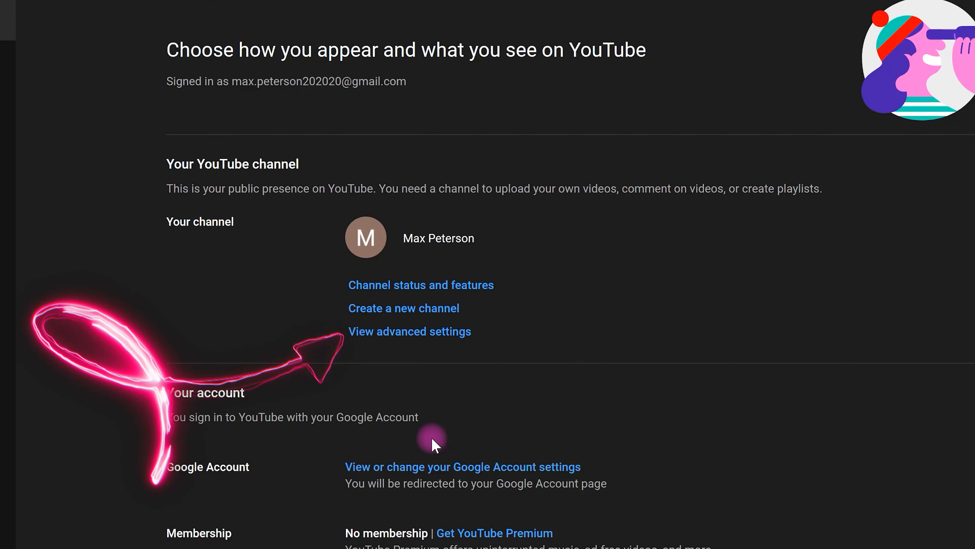
mouse_move(409, 363)
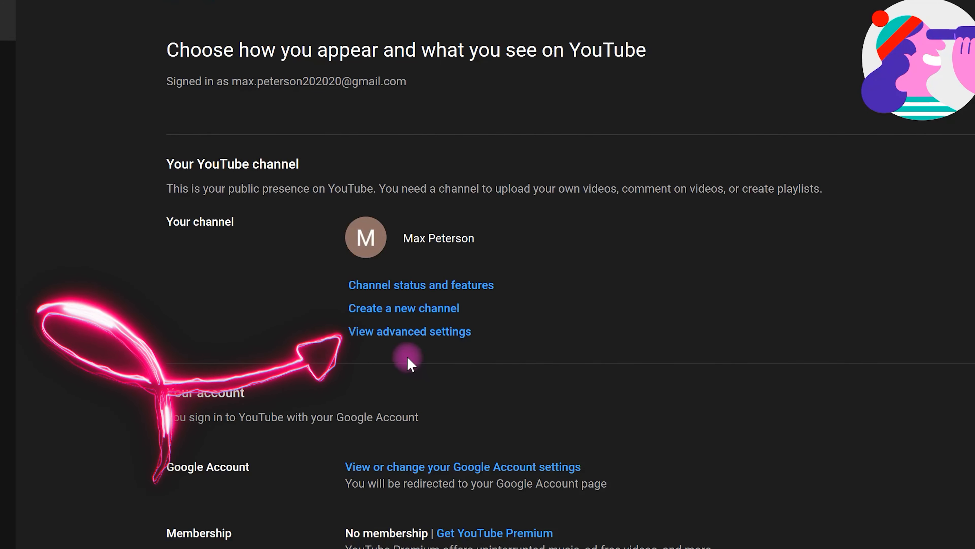
left_click(410, 331)
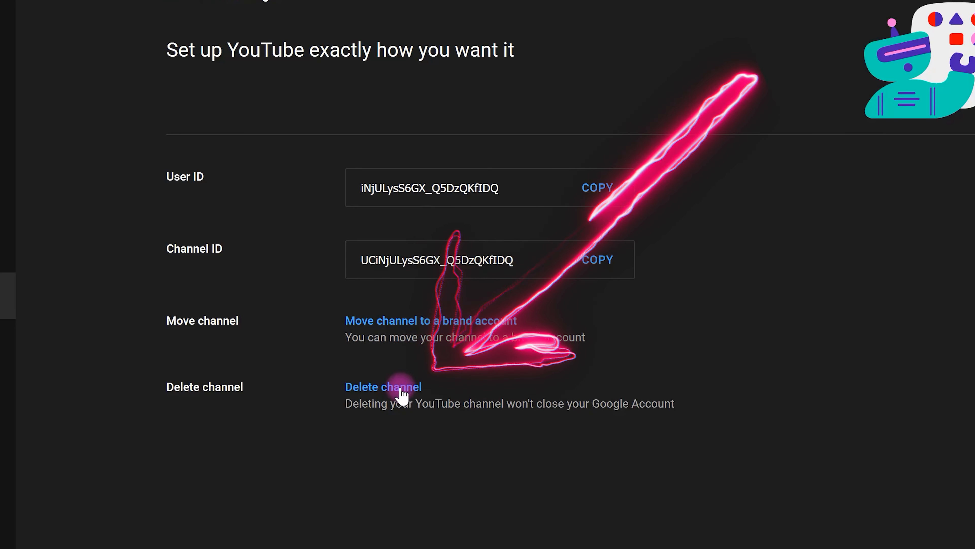
left_click(383, 386)
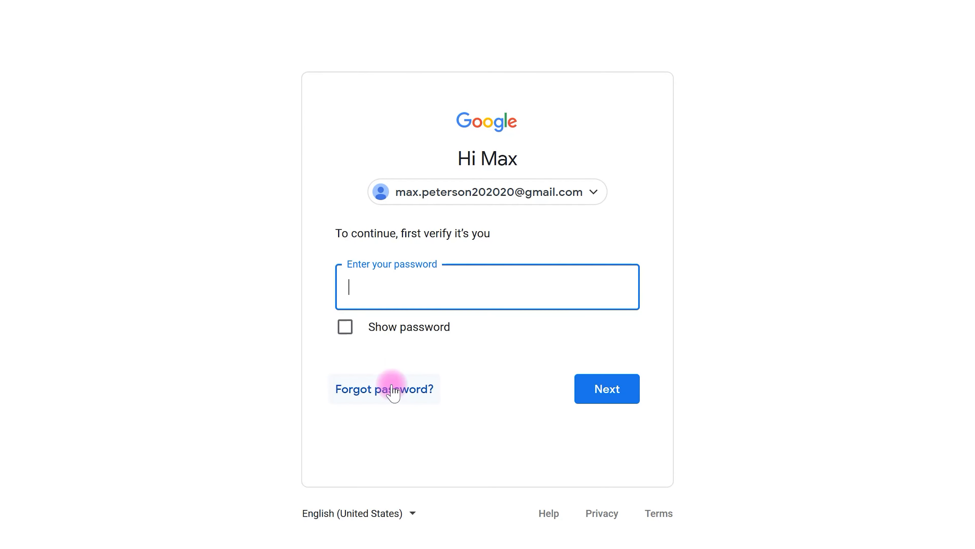
mouse_move(574, 277)
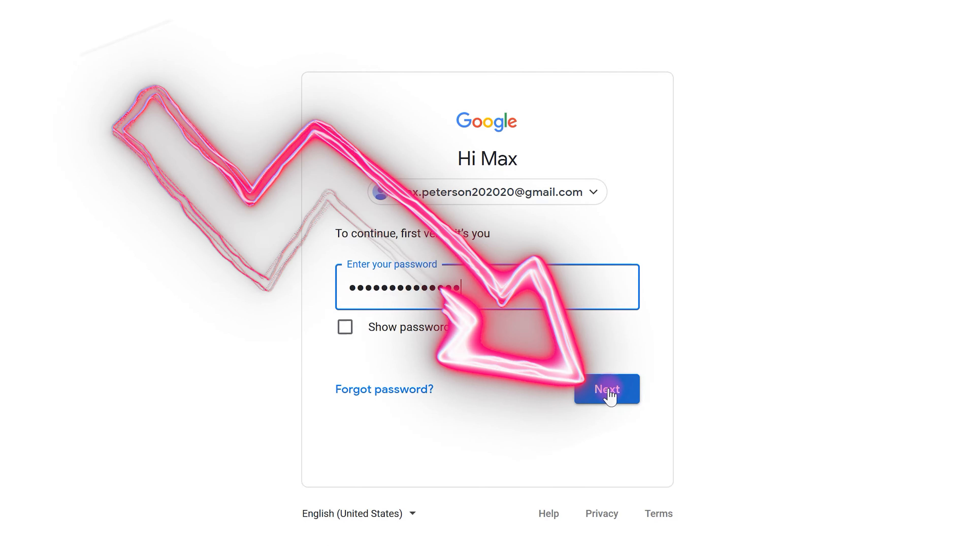
Step: Verify the password, acknowledge the paid-subscription warning and request permanent content deletion
left_click(606, 388)
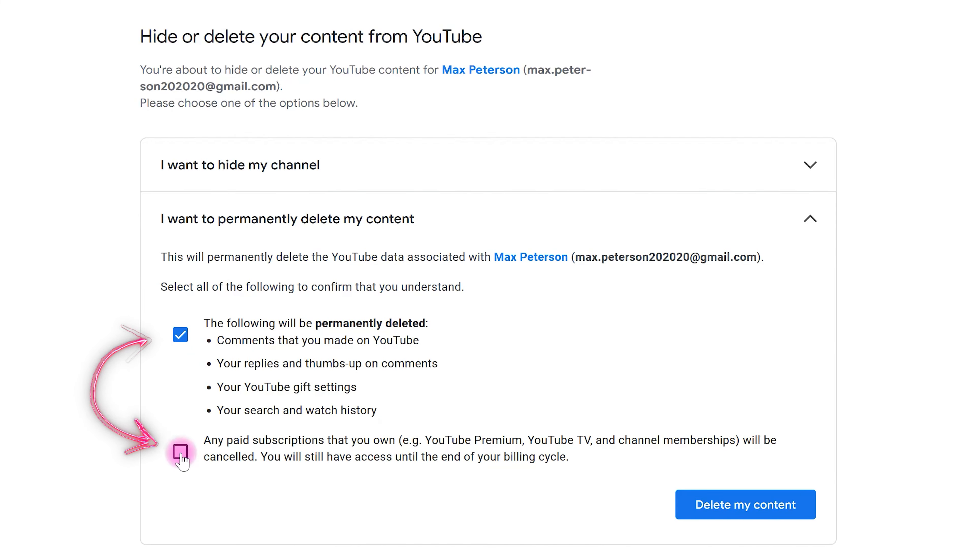
left_click(179, 451)
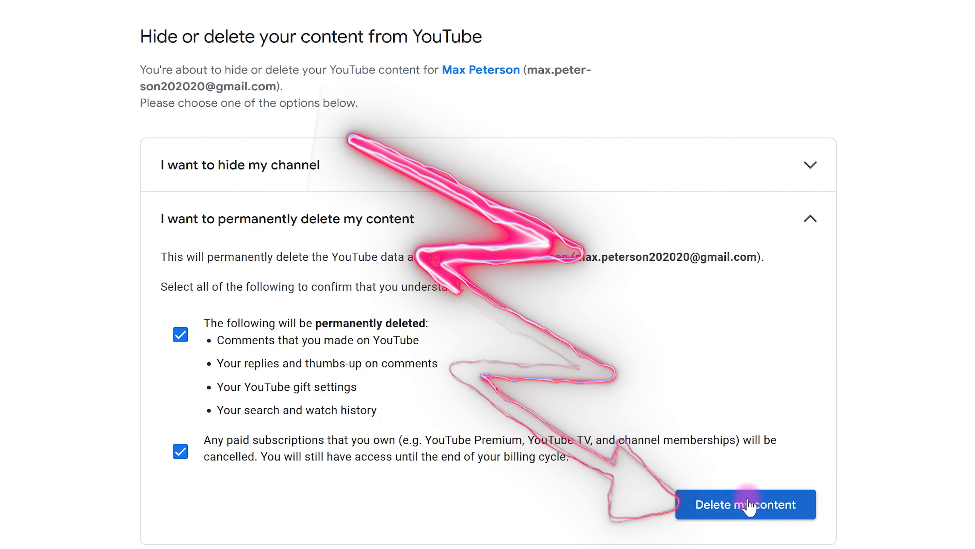
left_click(745, 504)
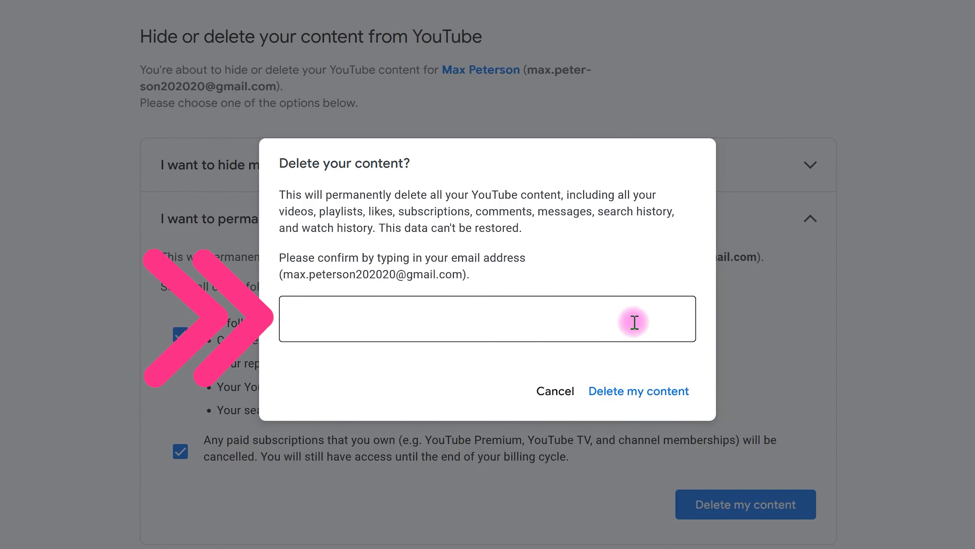
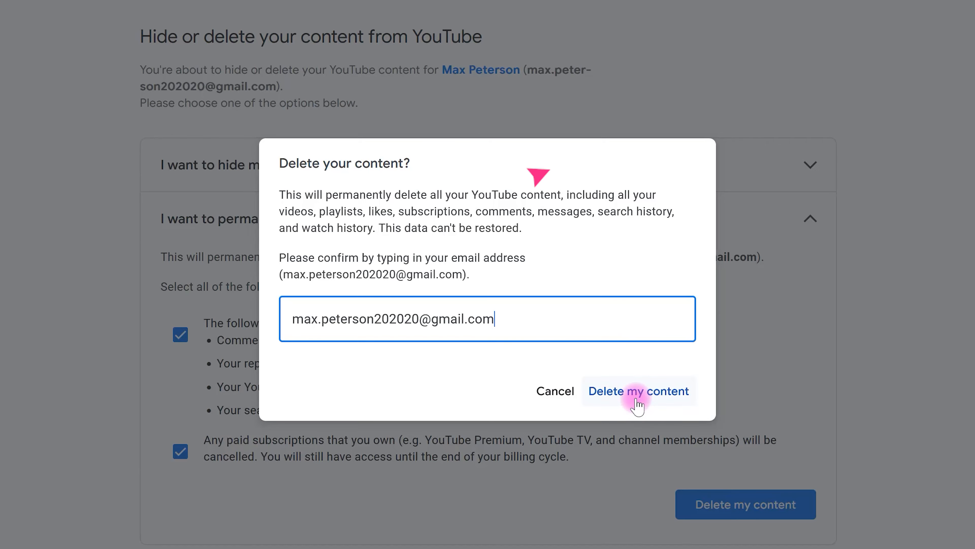